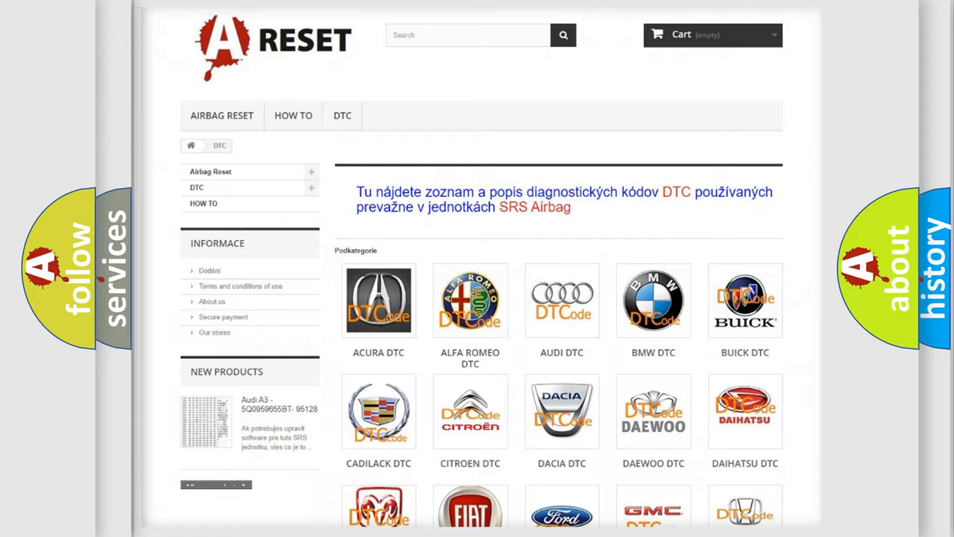
Show the Fiat DTC code list (B000111, B000112, ...) and review it from footer back to top
scroll("down", 3)
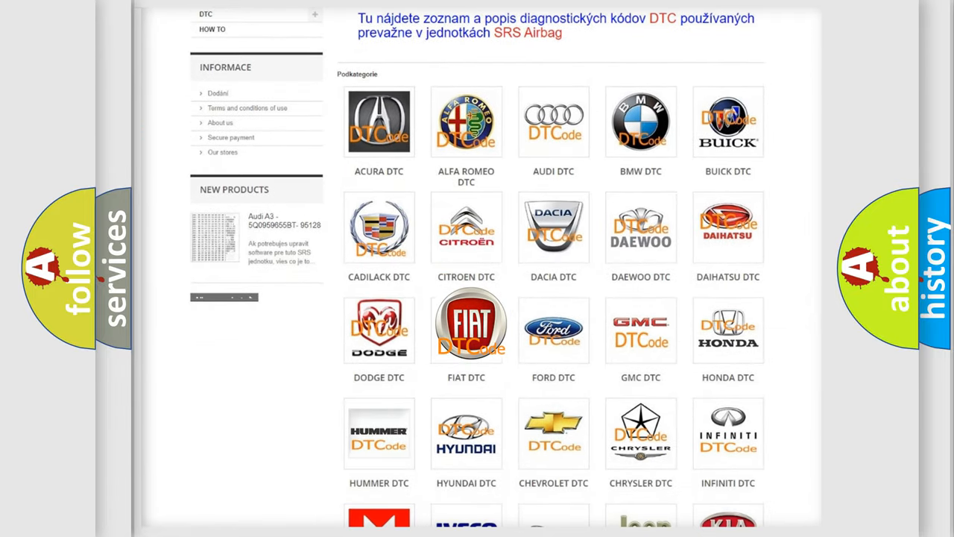
left_click(465, 325)
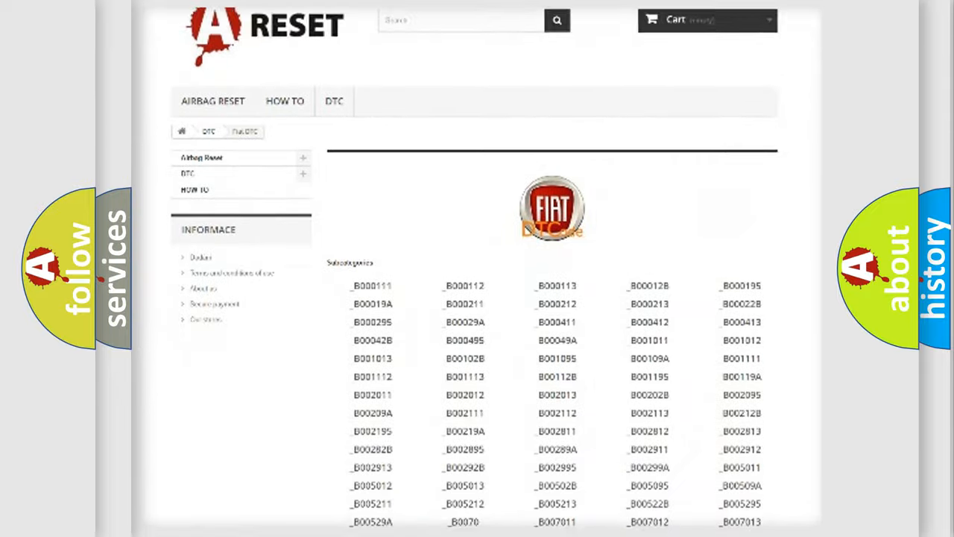
scroll("down", 3)
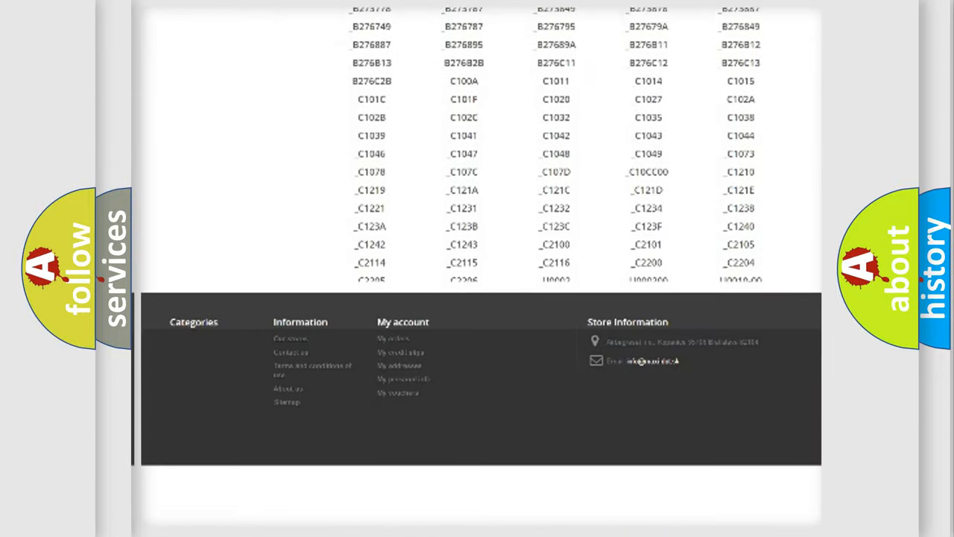
scroll("up", 3)
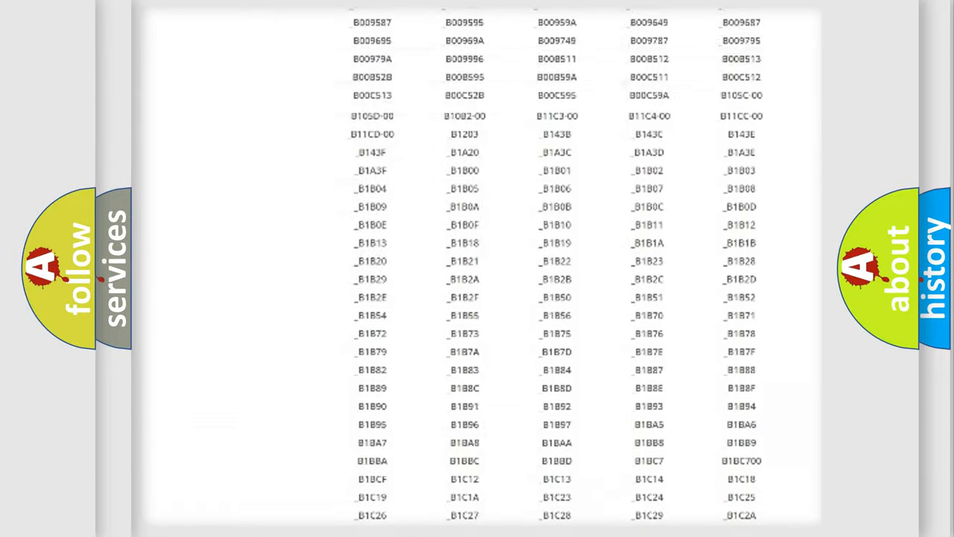
scroll("up", 3)
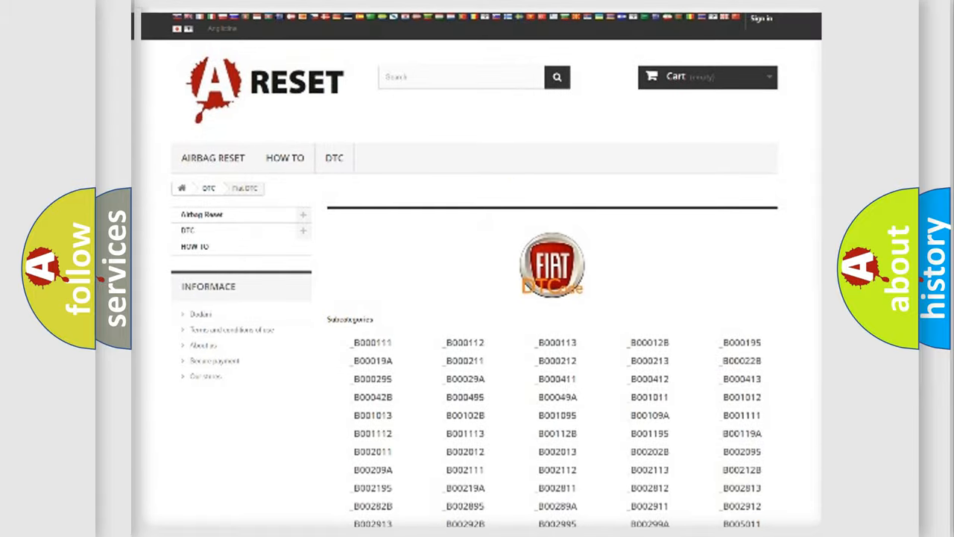